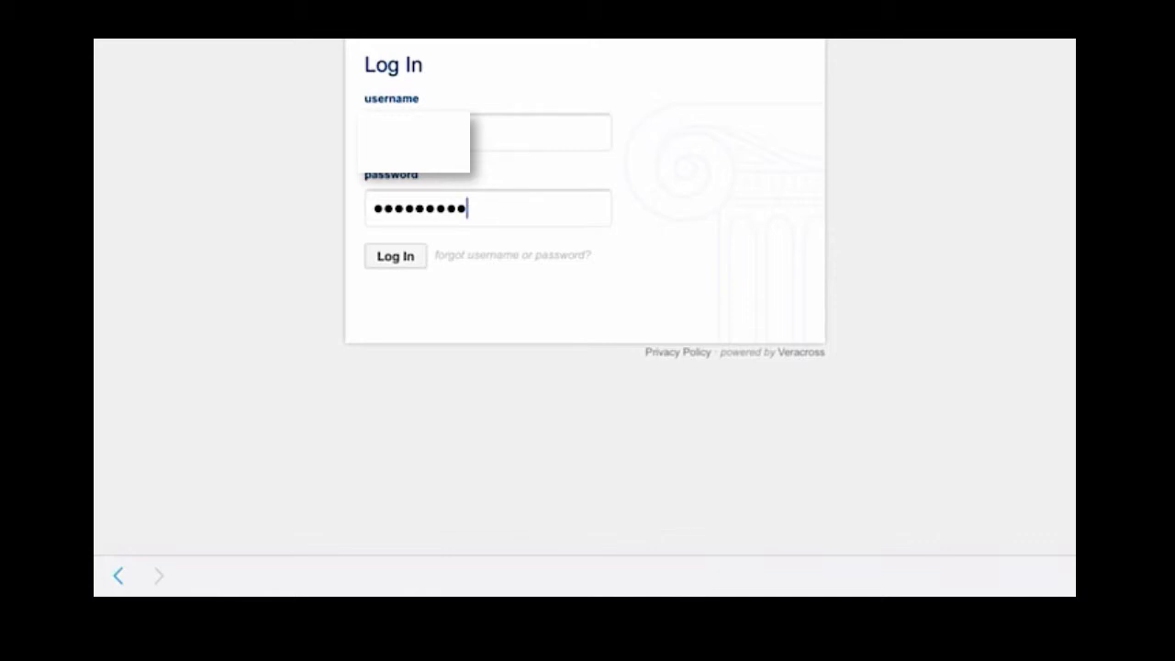
- Sign in to the Veracross portal to reach the home page with calendar and class list
scroll(up, 3)
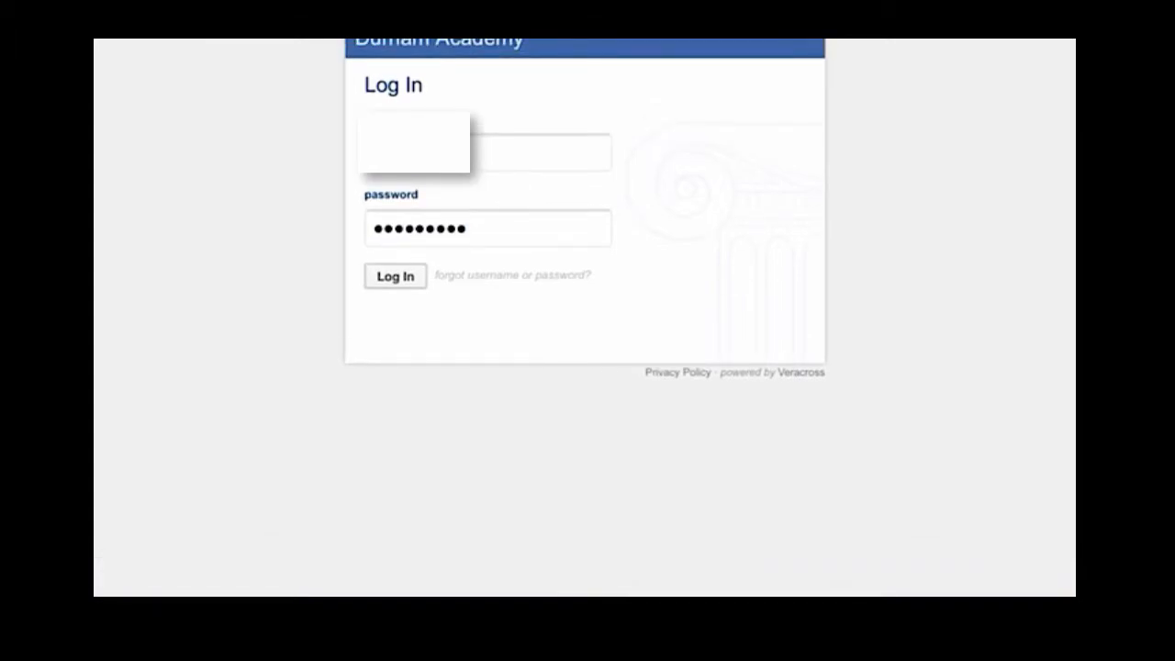
click(395, 275)
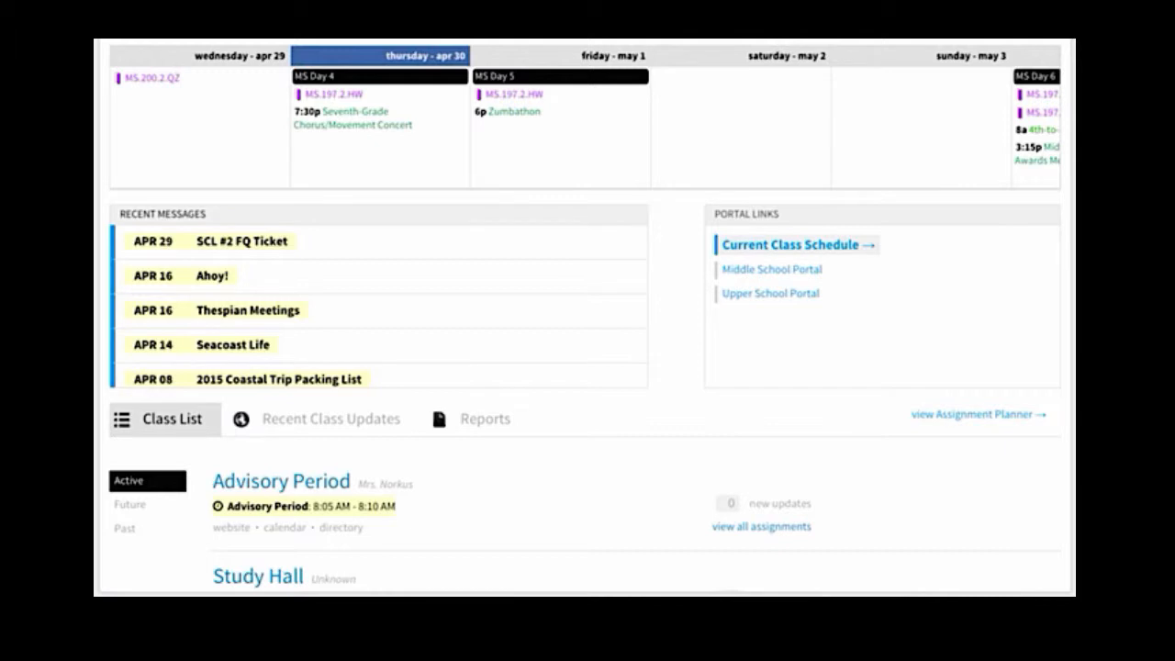
mouse_move(793, 244)
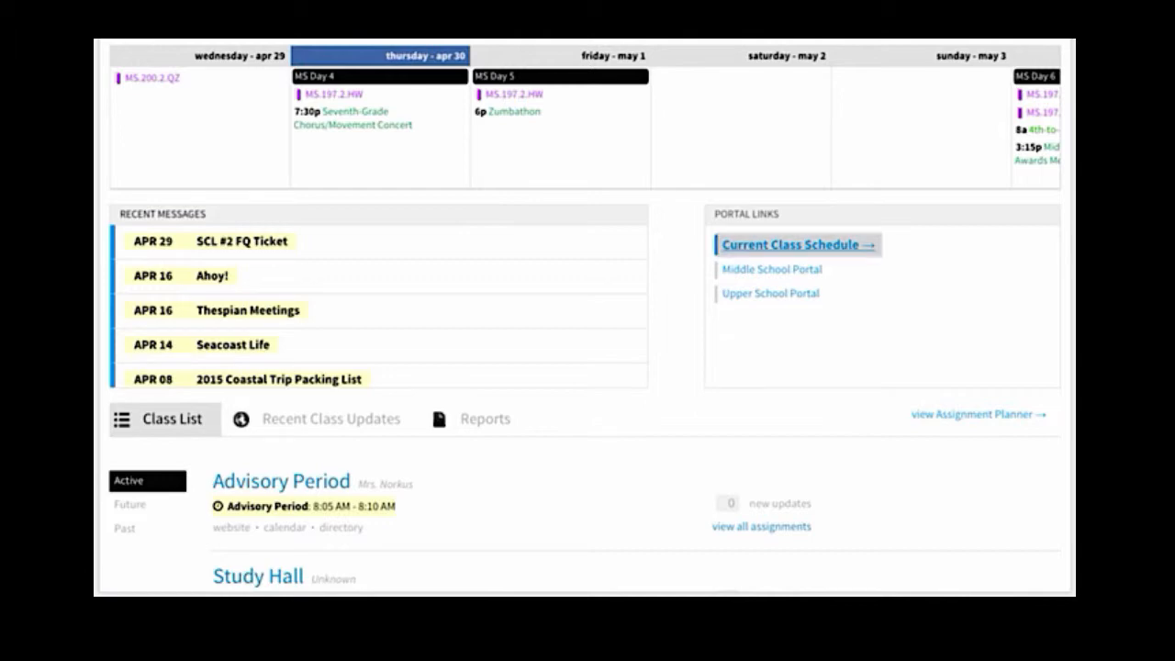
- Show the Current Class Schedule grid for MS Days 1–7 and scroll through it
click(791, 246)
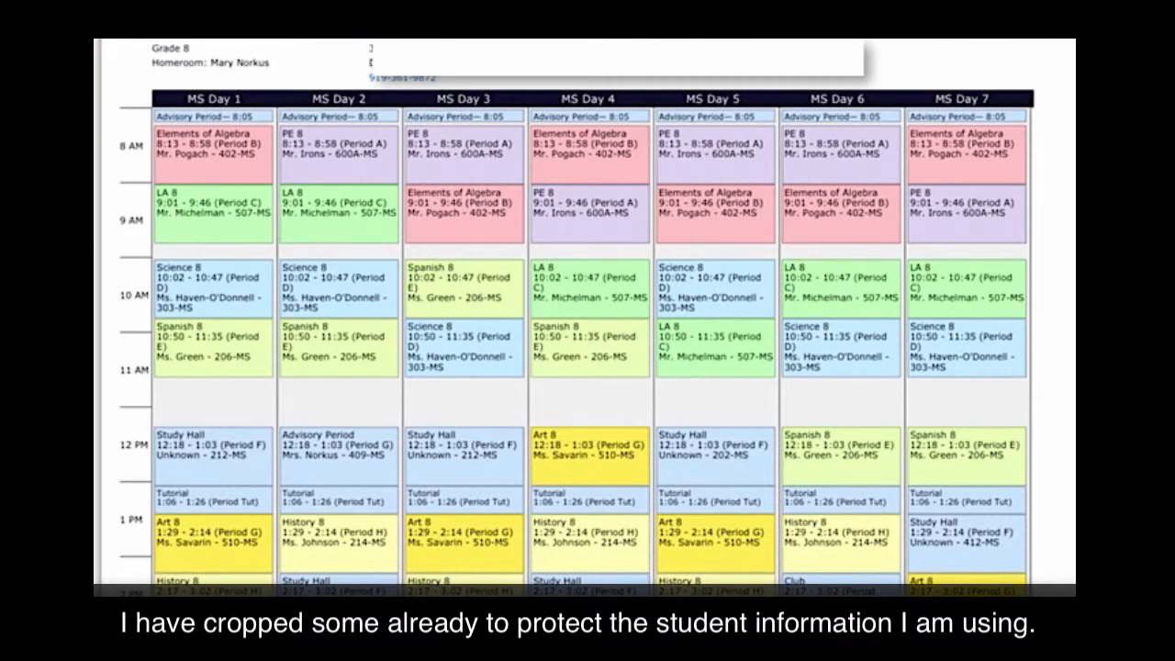
scroll(down, 3)
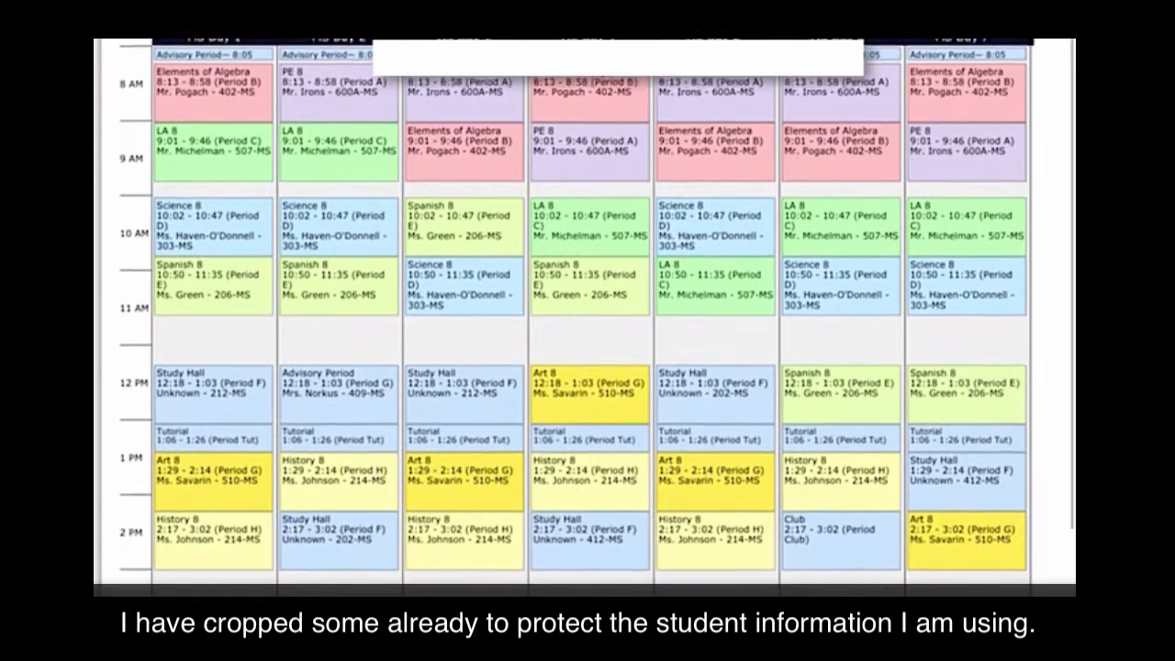
scroll(down, 3)
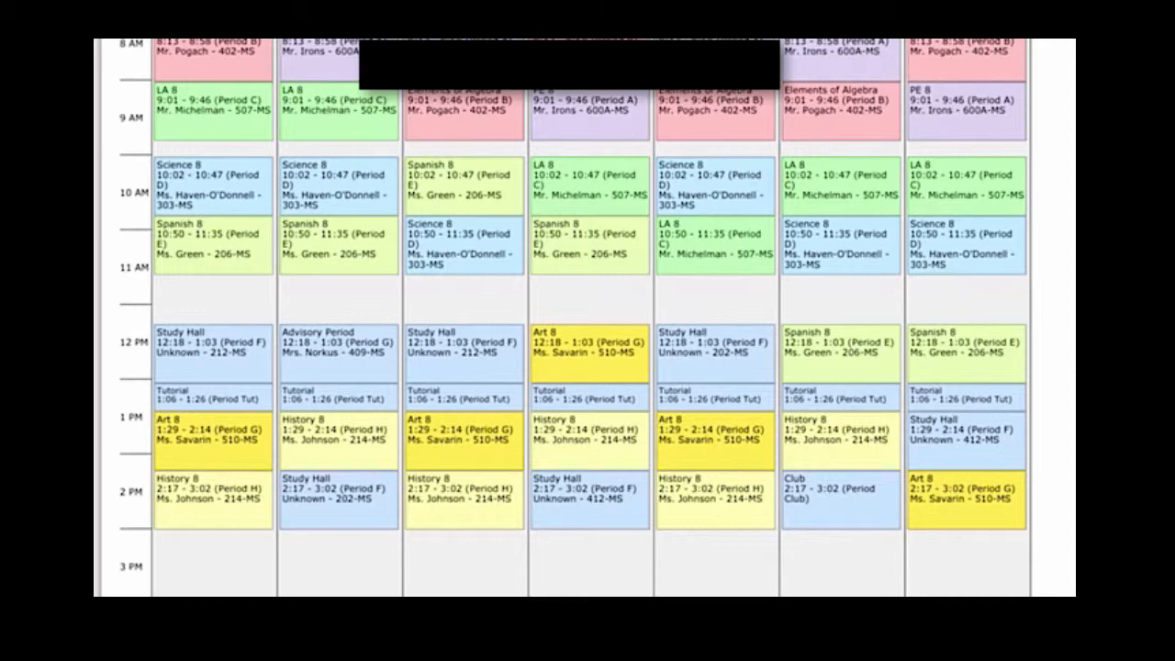
- Leave Veracross and bring up the saved class schedule screenshot in Photos
scroll(up, 3)
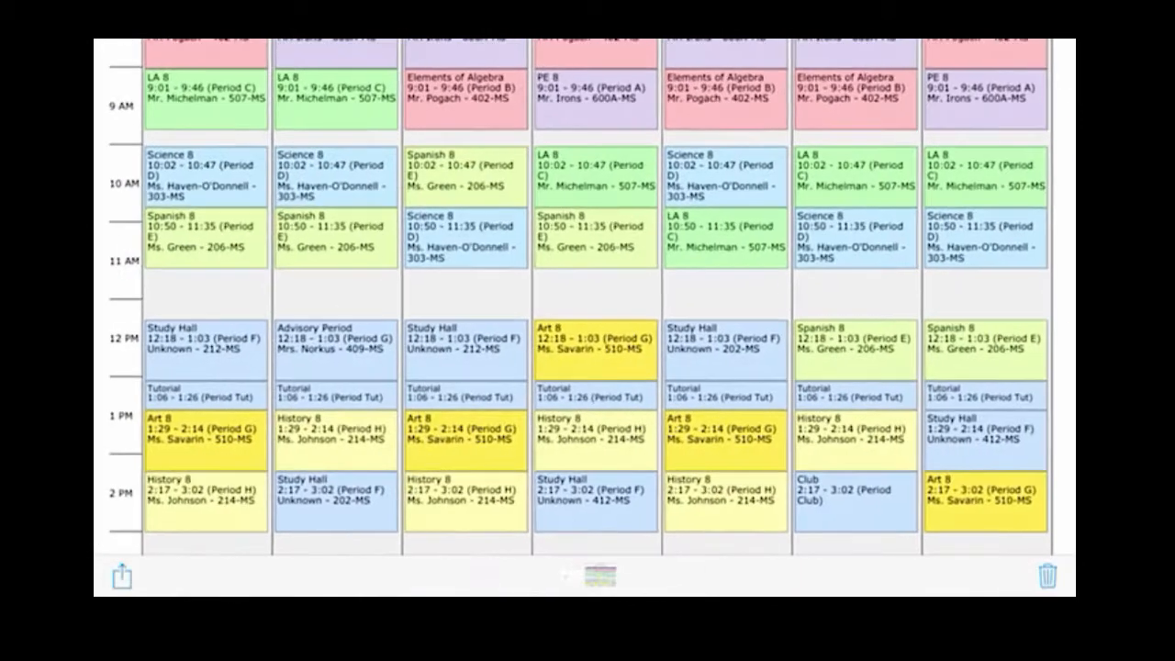
scroll(up, 3)
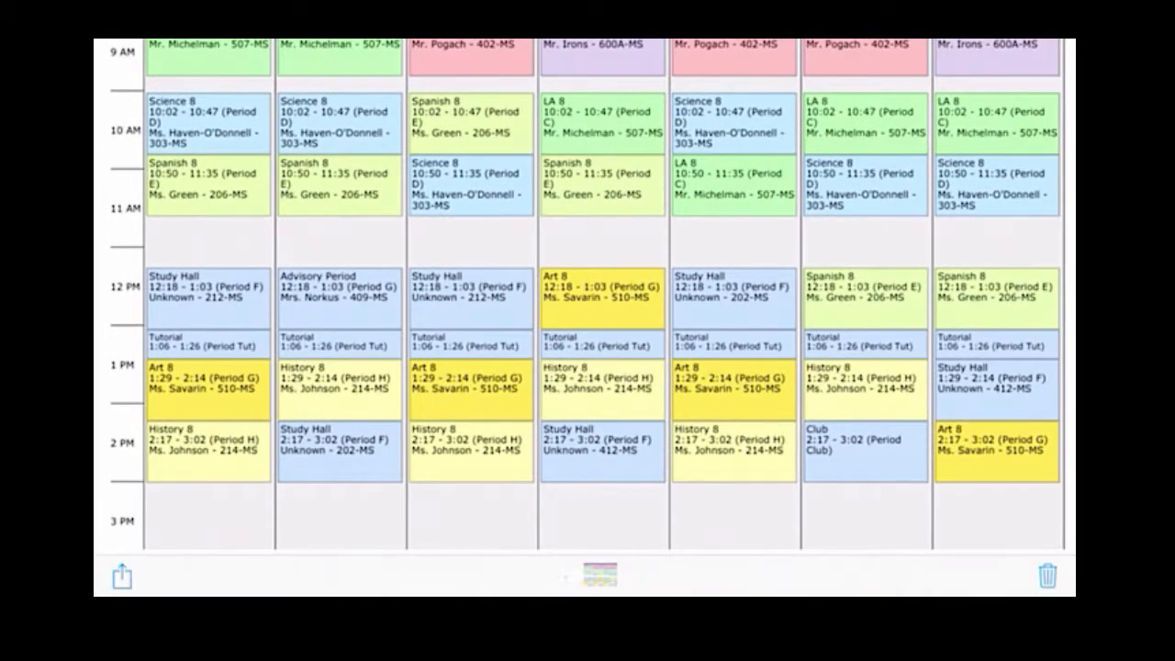
key(home)
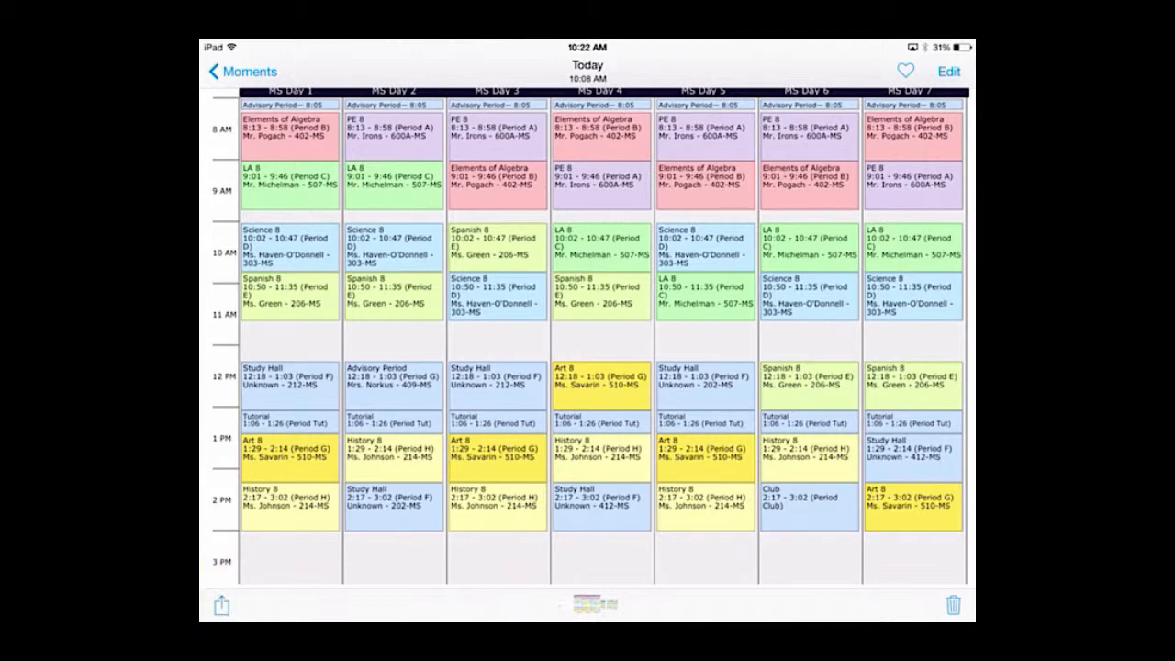
- Use the schedule screenshot as wallpaper for both the lock screen and home screen
click(220, 605)
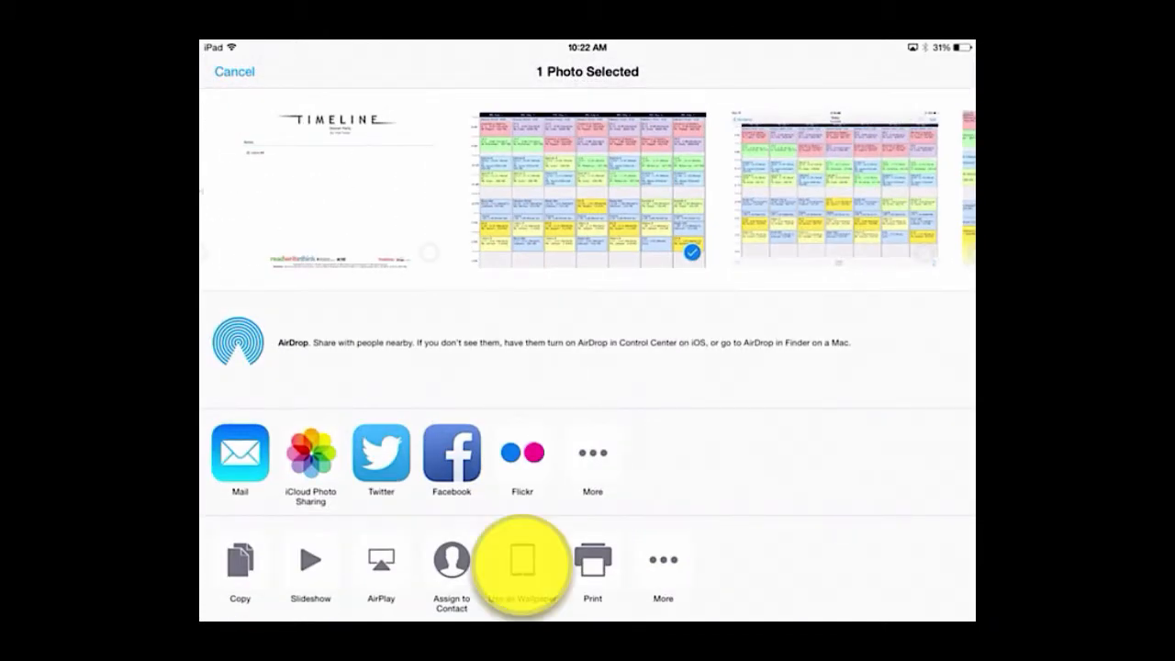
click(521, 560)
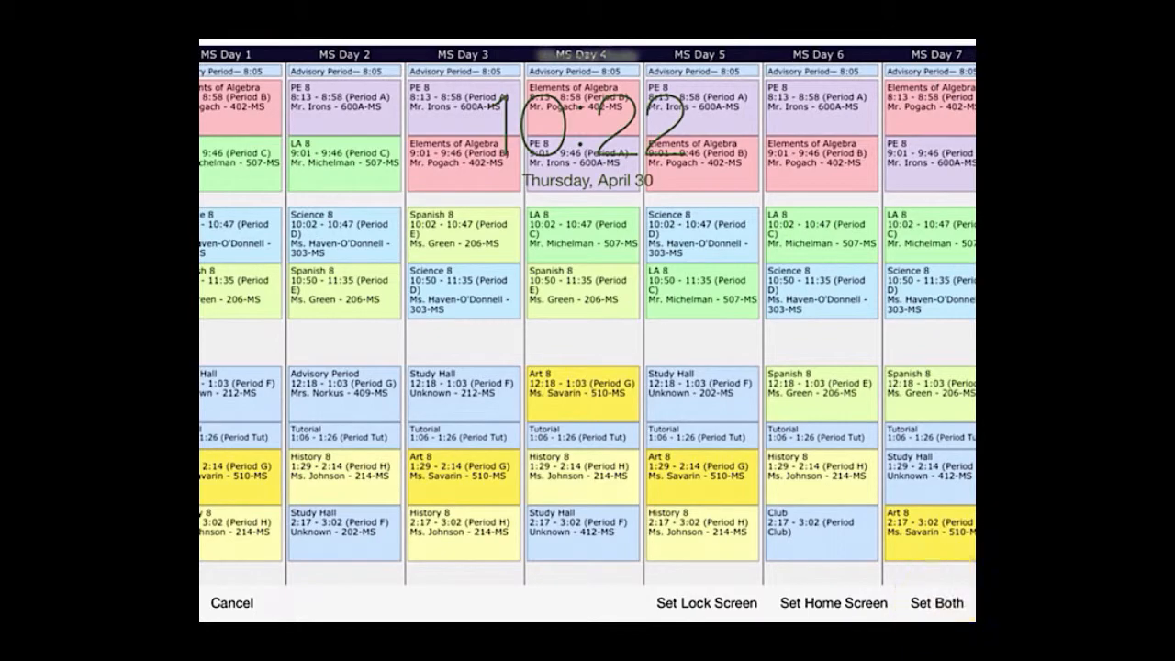
click(231, 602)
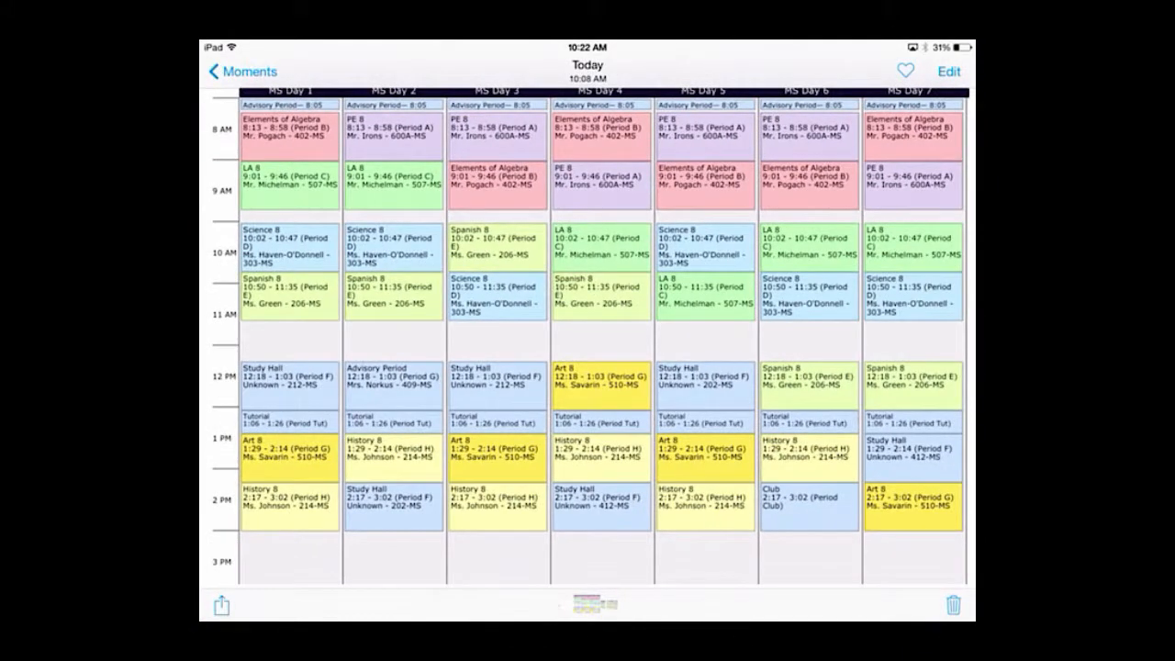